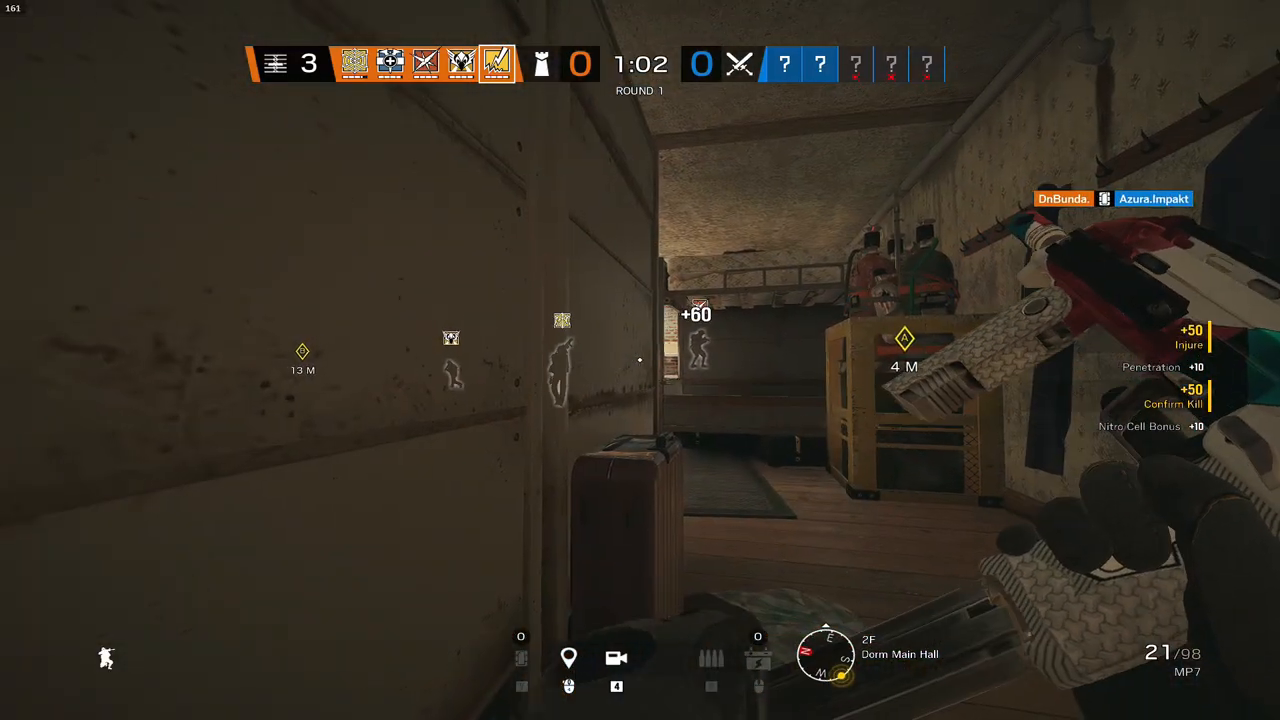
# Play Rainbow Six Siege rounds 1 through 4, then return to the Windows desktop
pyautogui.press('r')
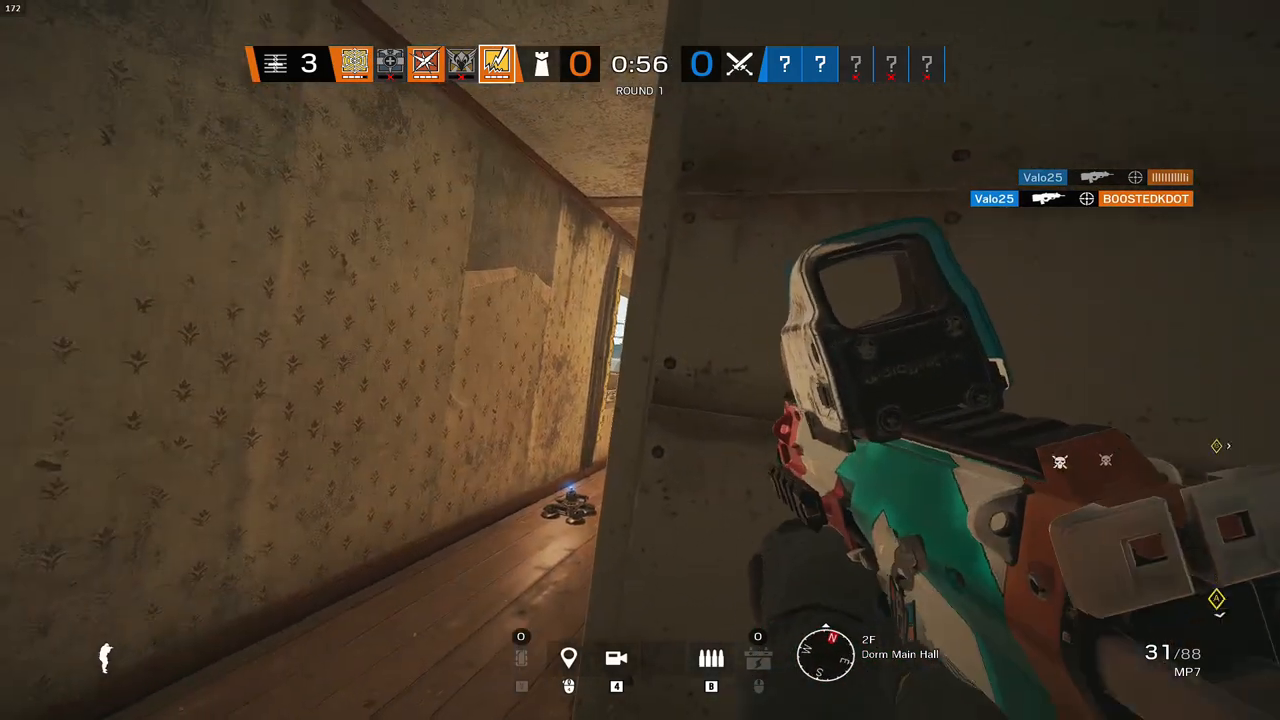
pyautogui.click(640, 360)
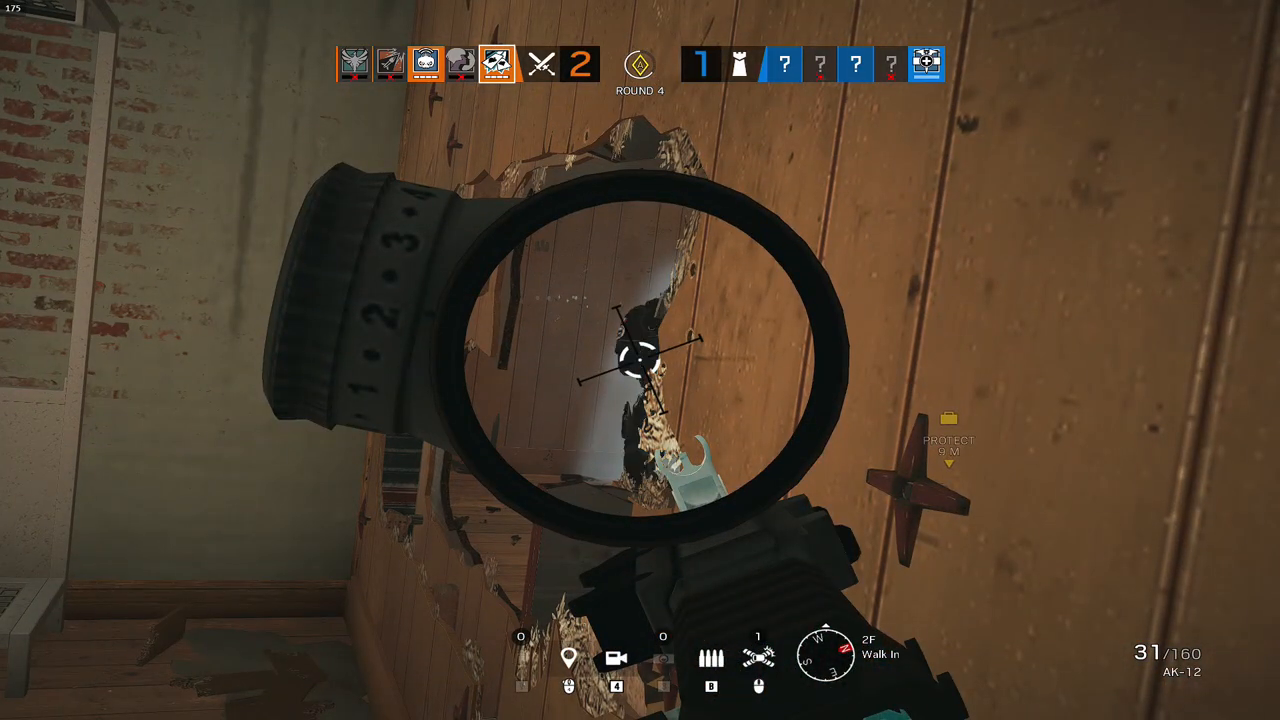
pyautogui.click(640, 360)
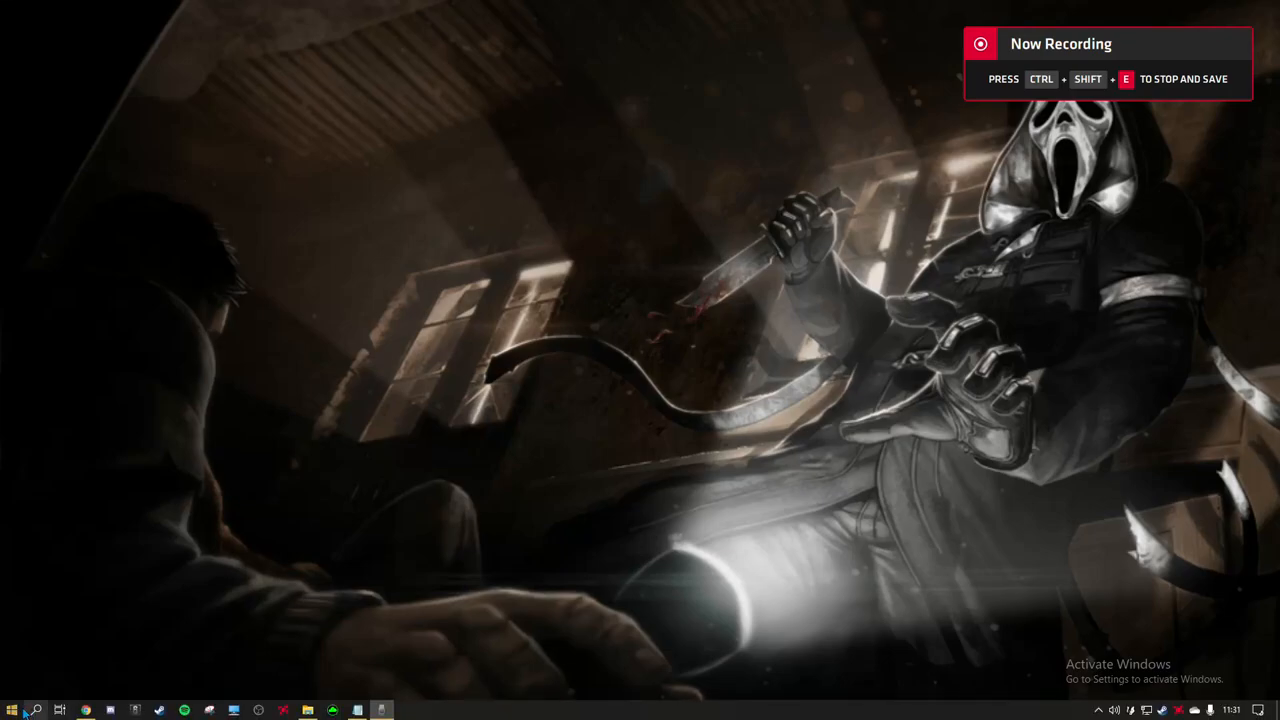
# Search Windows for 'this pc' and open This PC in File Explorer
pyautogui.click(38, 710)
pyautogui.write('this')
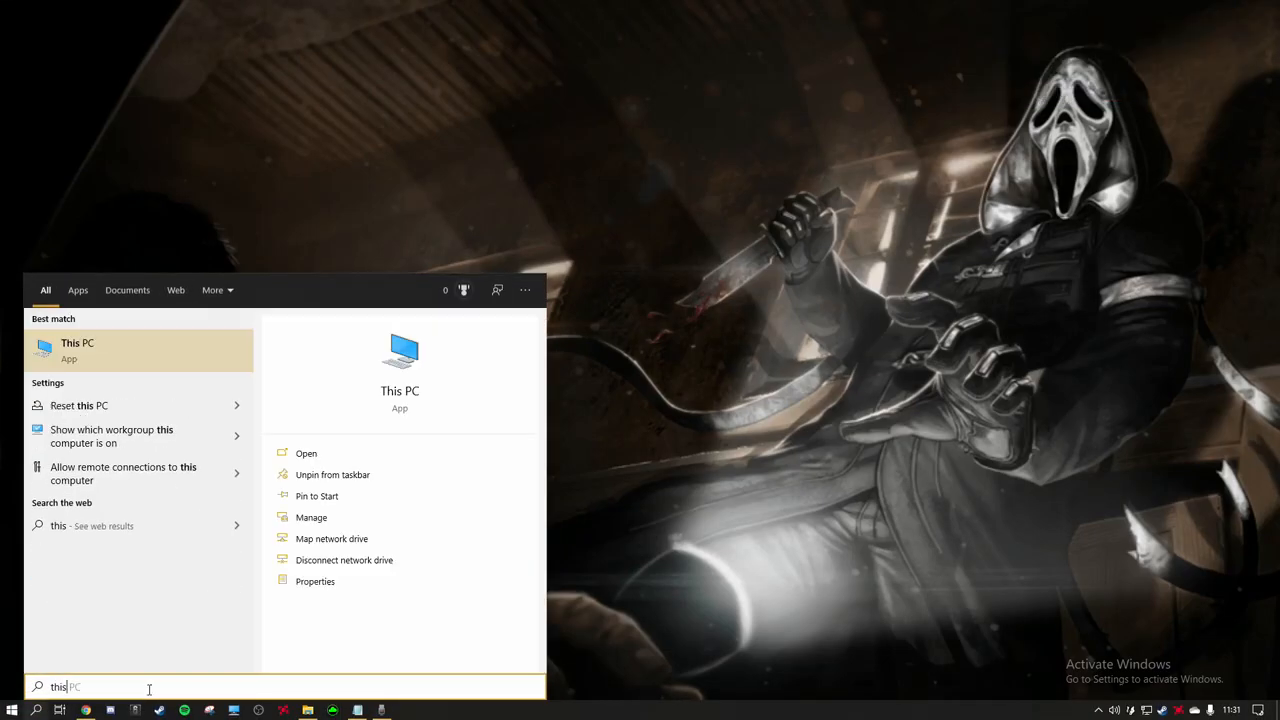
pyautogui.write('pc')
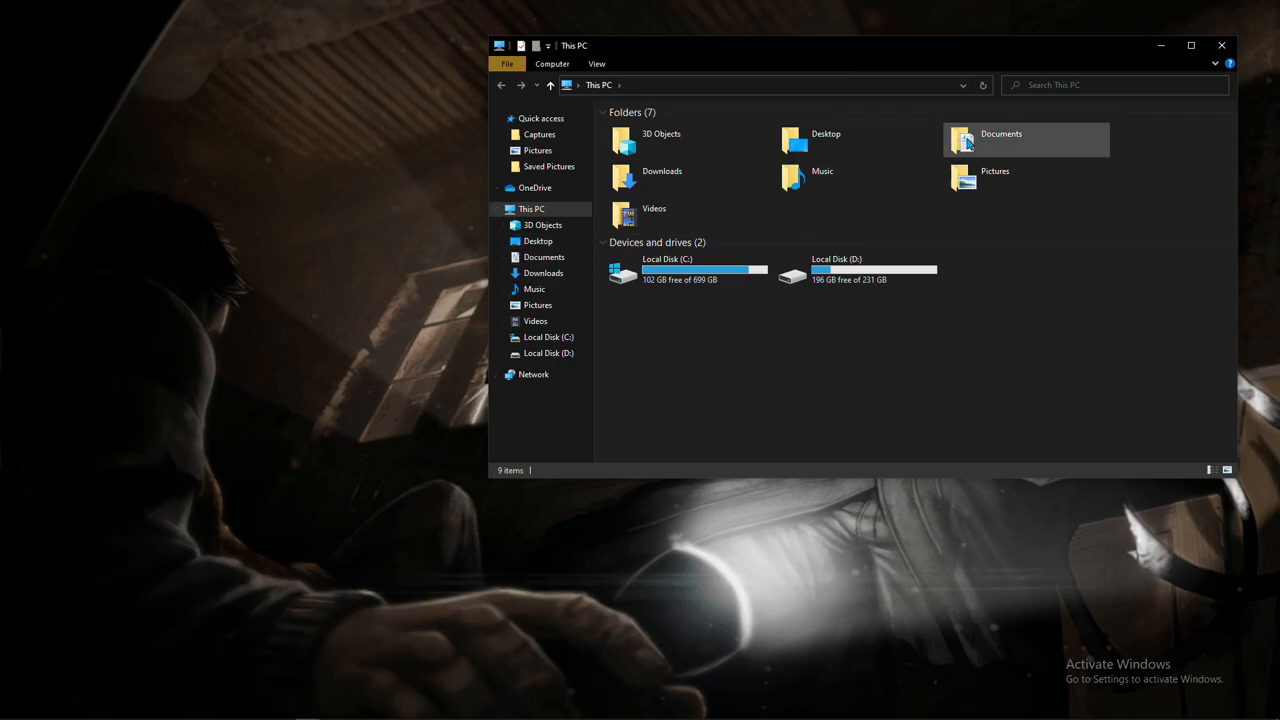
pyautogui.moveTo(965, 140)
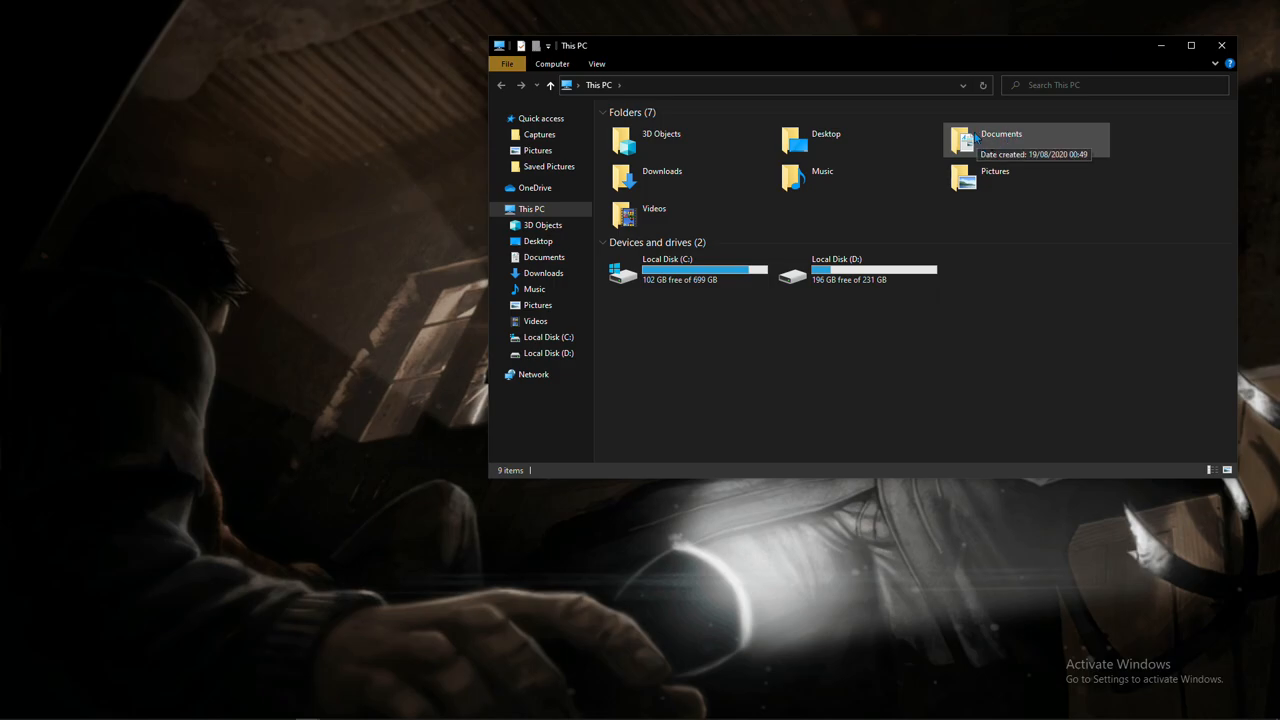
# Open Documents, then My Games, then the Rainbow Six - Siege folder
pyautogui.doubleClick(1001, 134)
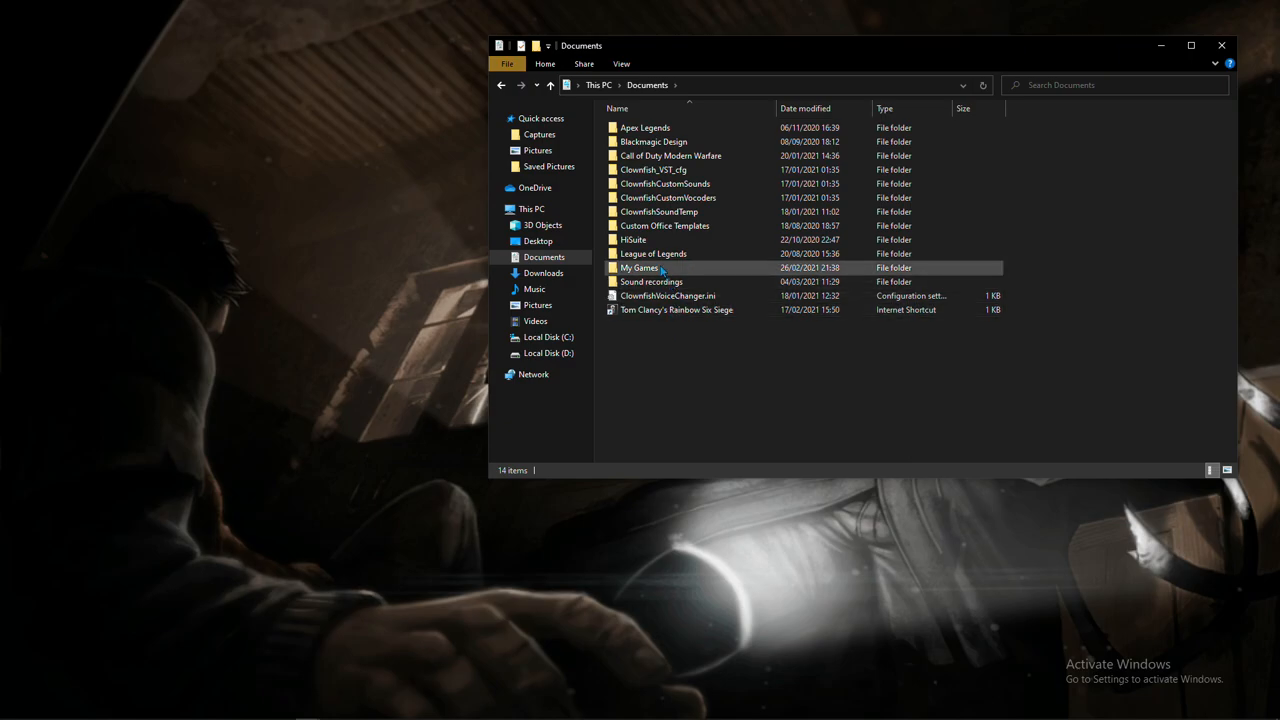
pyautogui.doubleClick(640, 267)
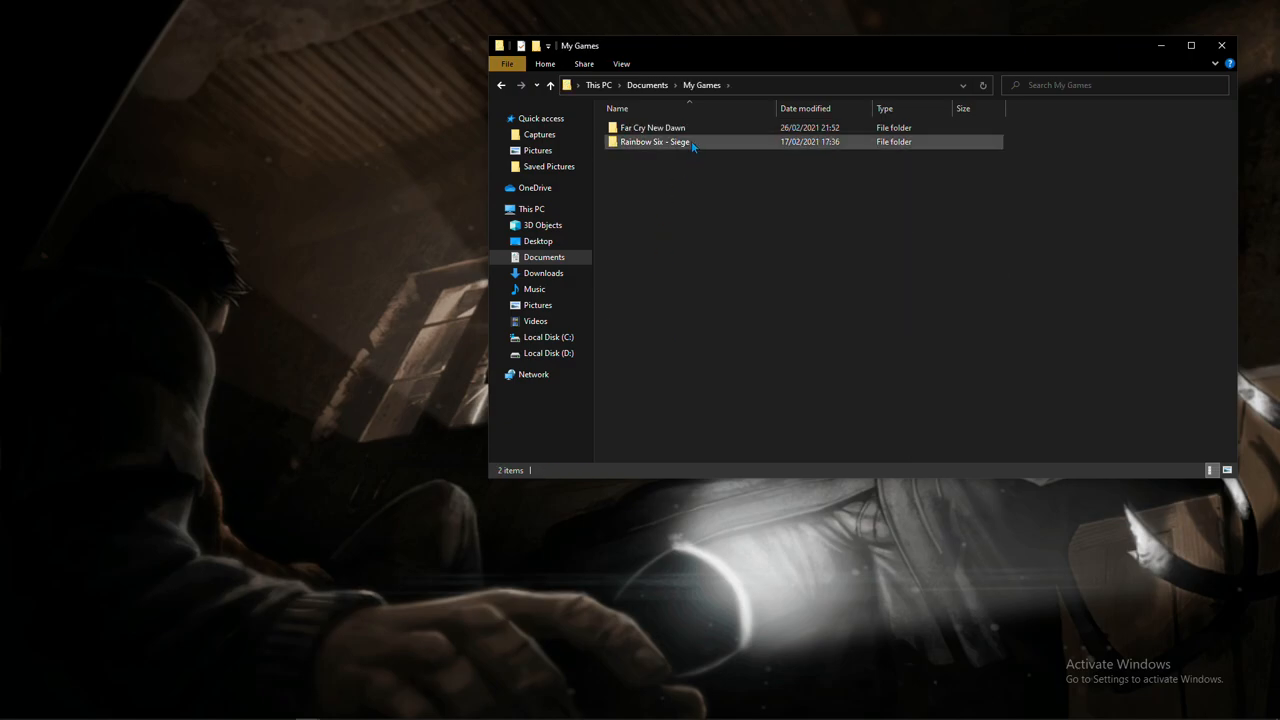
pyautogui.doubleClick(655, 141)
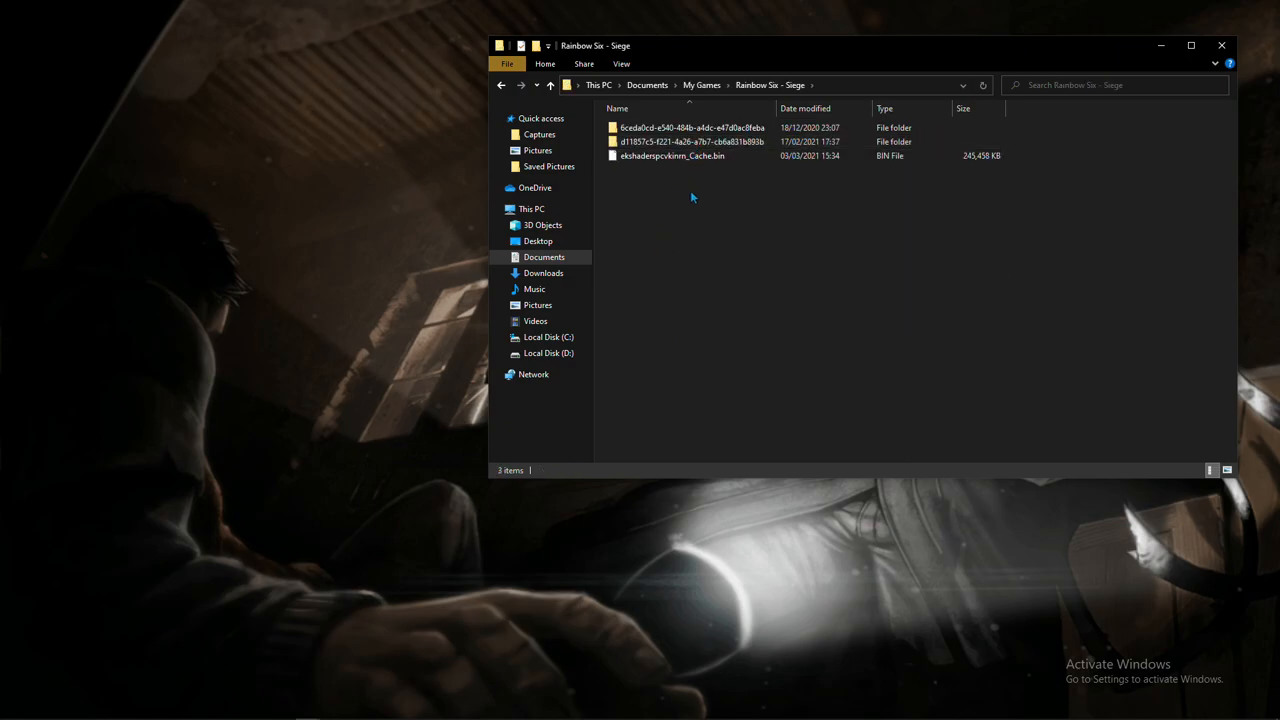
pyautogui.moveTo(674, 188)
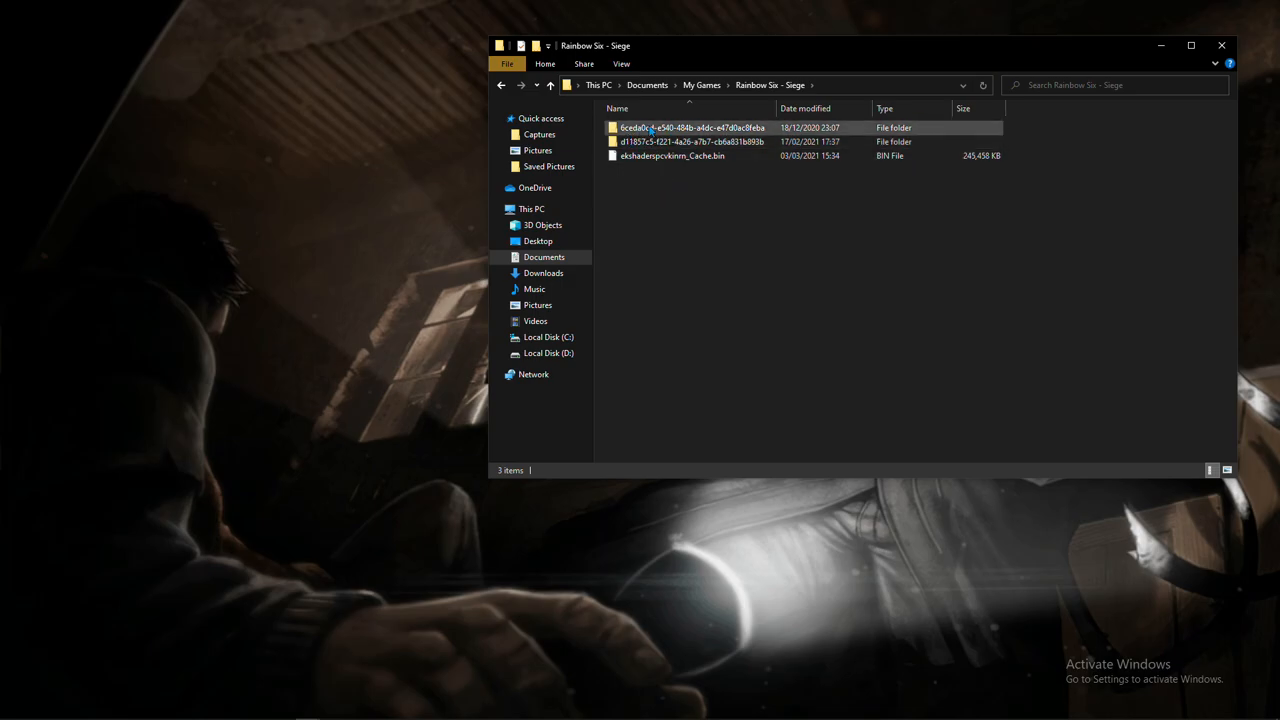
# Open the first profile folder and select GameSettings.ini
pyautogui.click(694, 141)
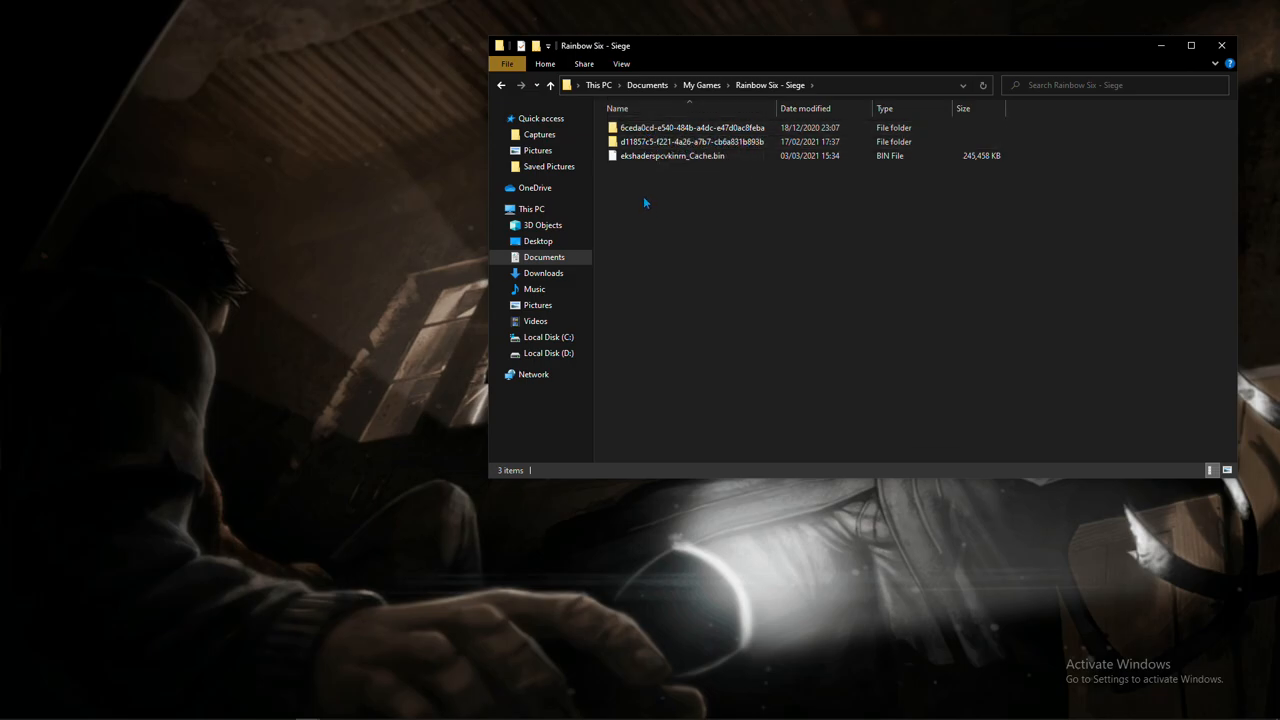
pyautogui.click(693, 127)
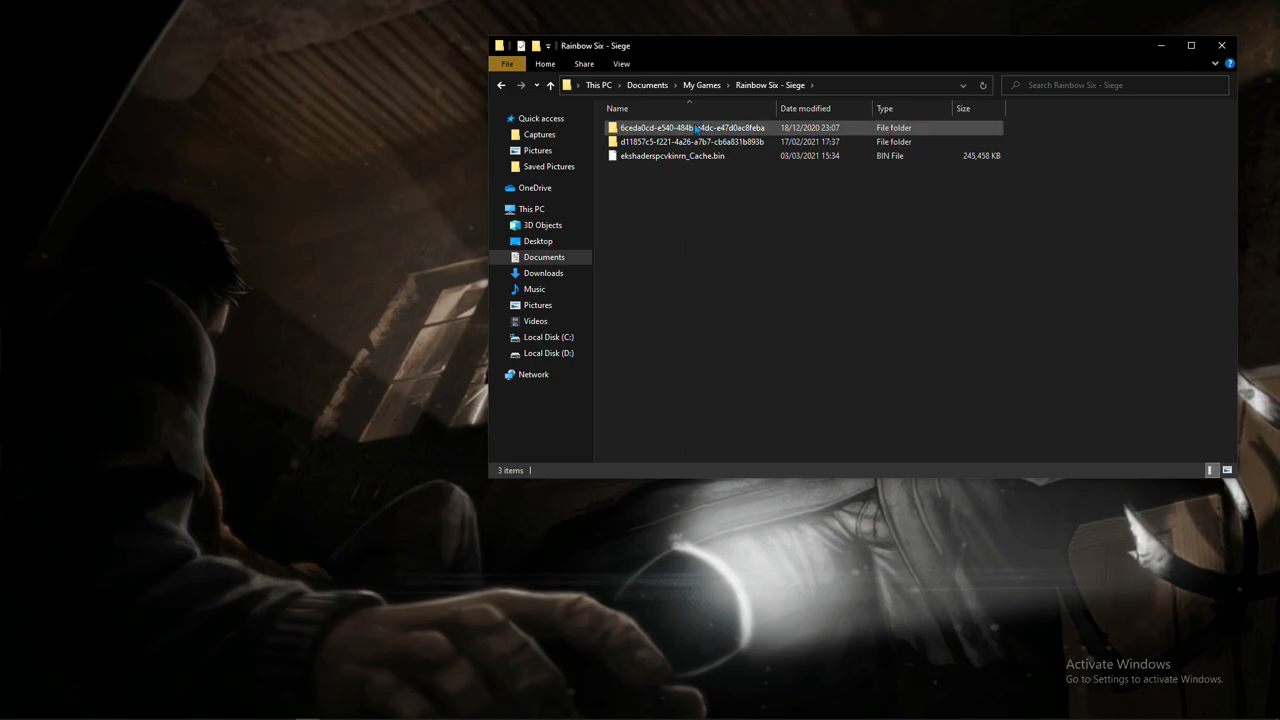
pyautogui.moveTo(694, 127)
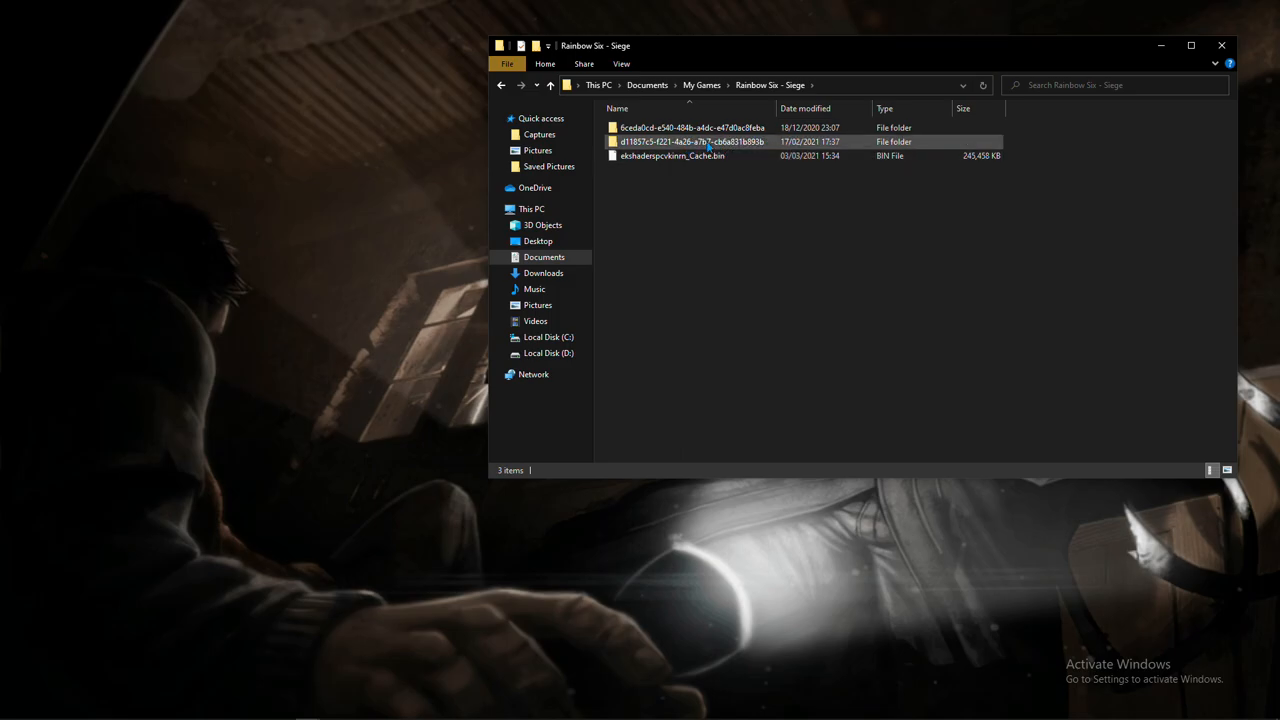
pyautogui.moveTo(680, 142)
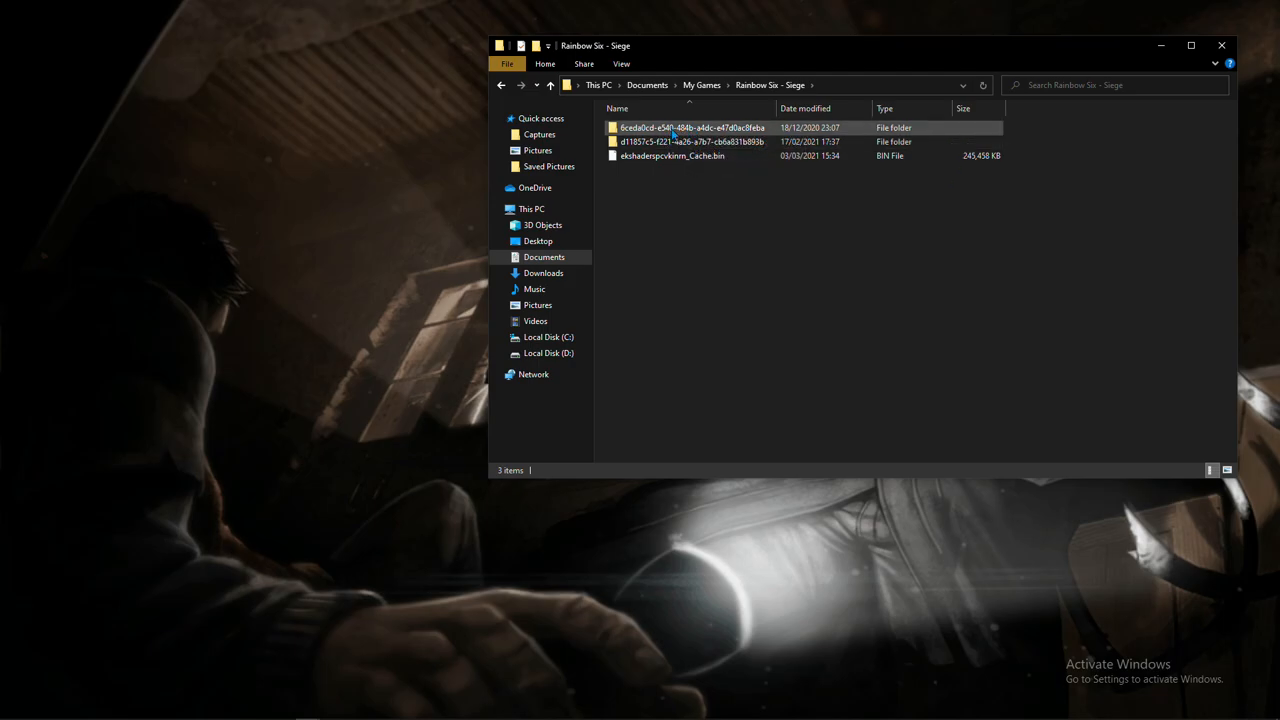
pyautogui.moveTo(690, 127)
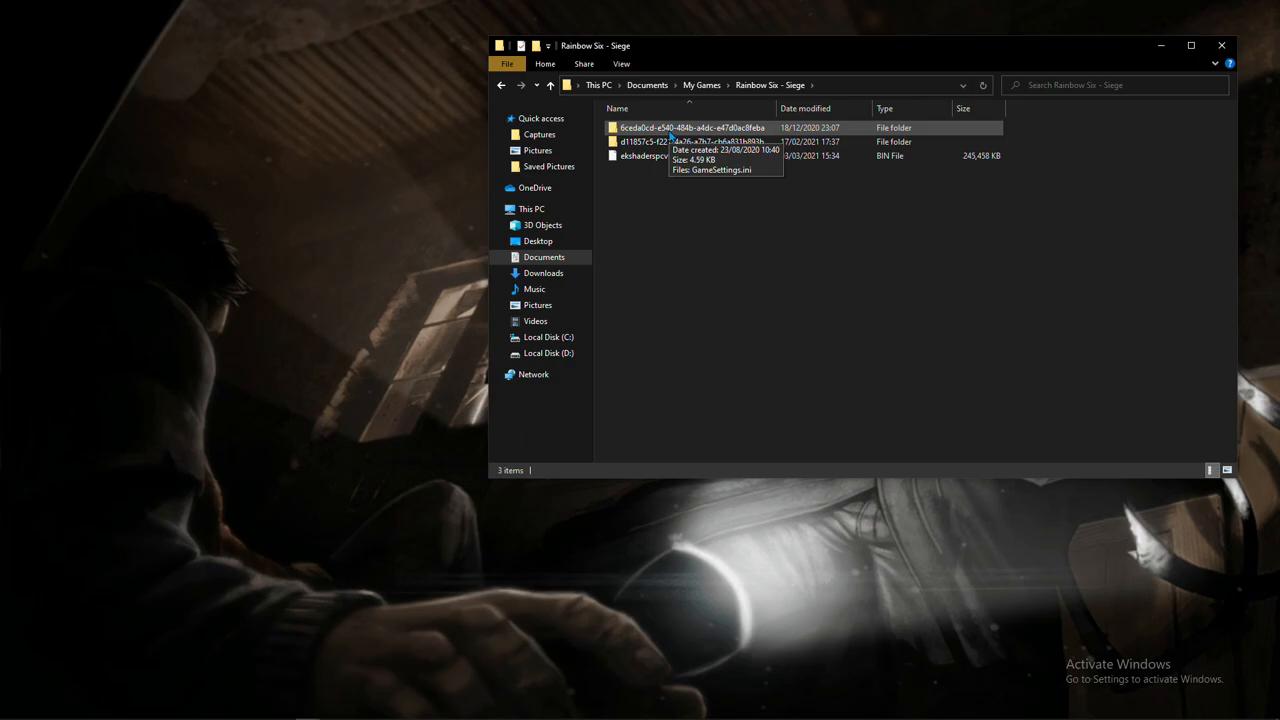
pyautogui.doubleClick(693, 127)
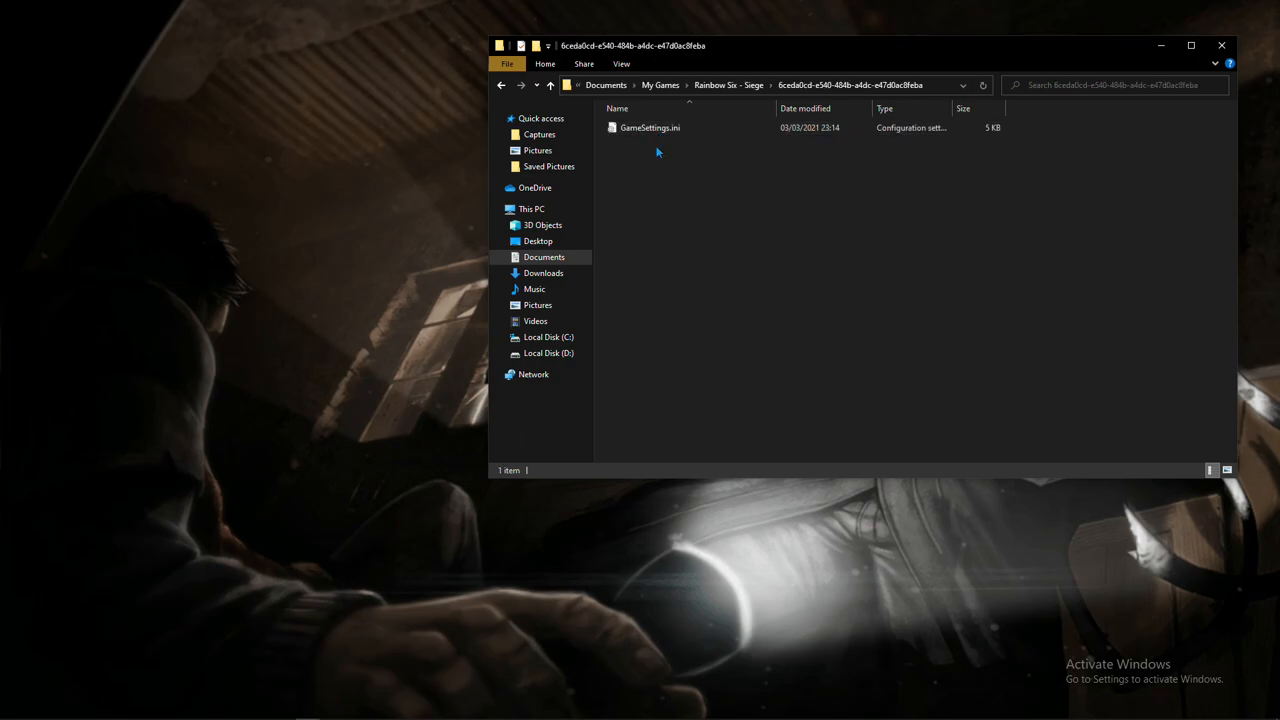
pyautogui.click(650, 127)
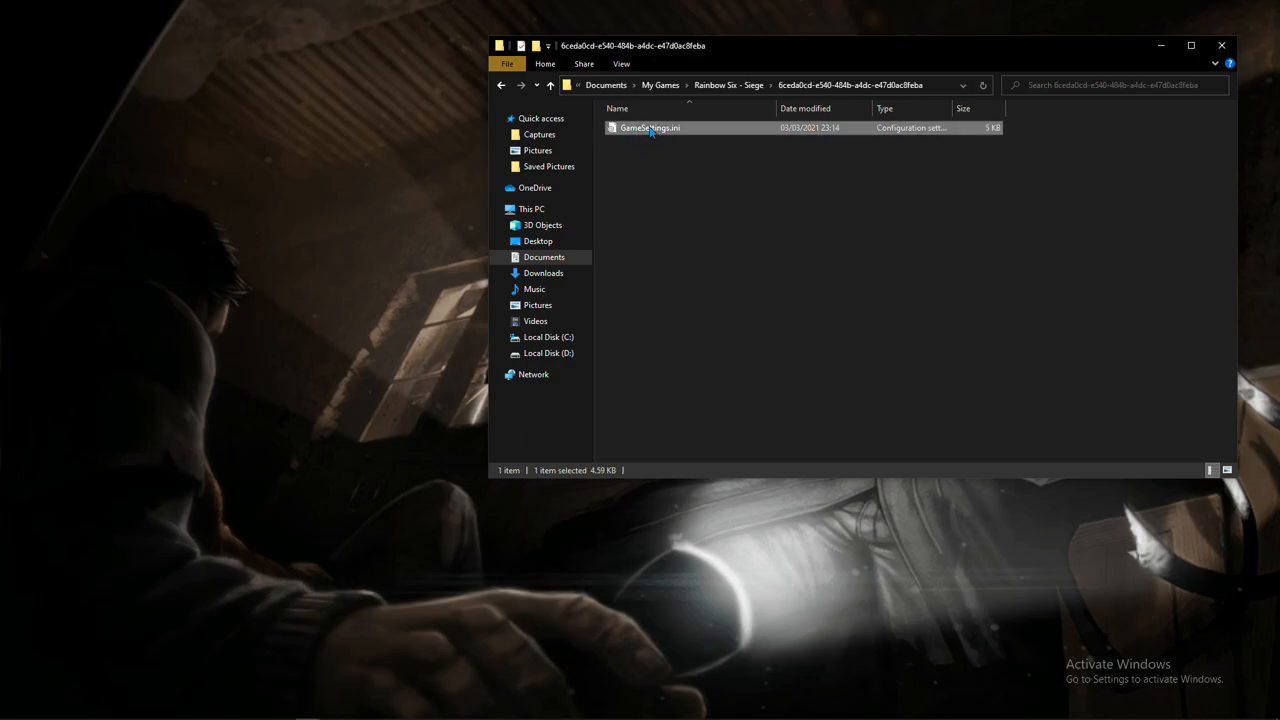
# Open GameSettings.ini in Notepad and scroll to the [INPUT] section
pyautogui.doubleClick(650, 127)
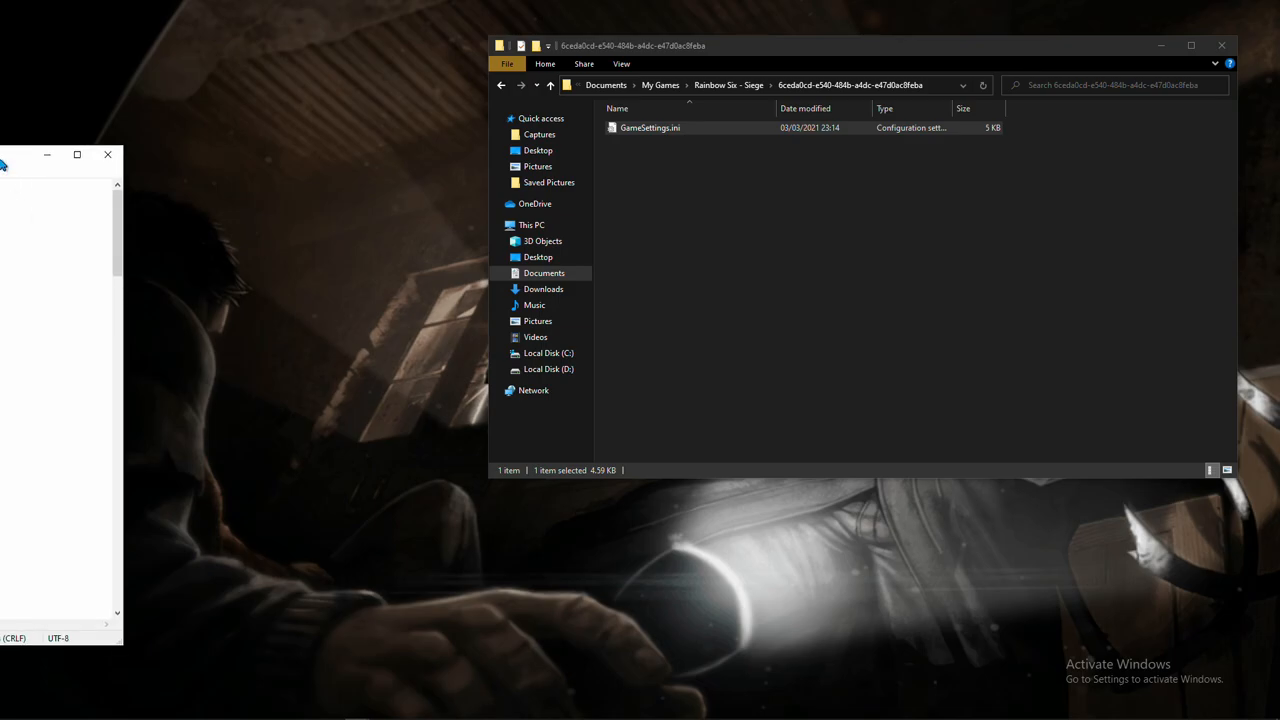
pyautogui.doubleClick(650, 127)
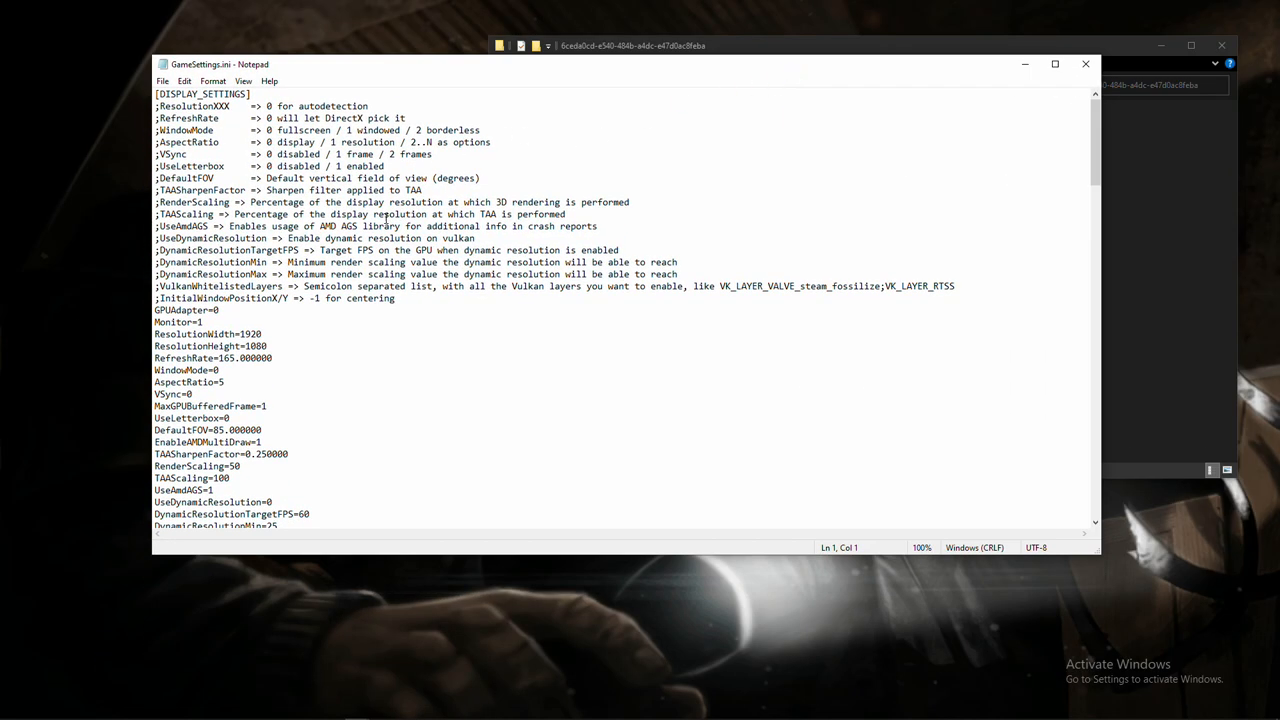
pyautogui.scroll(-3)
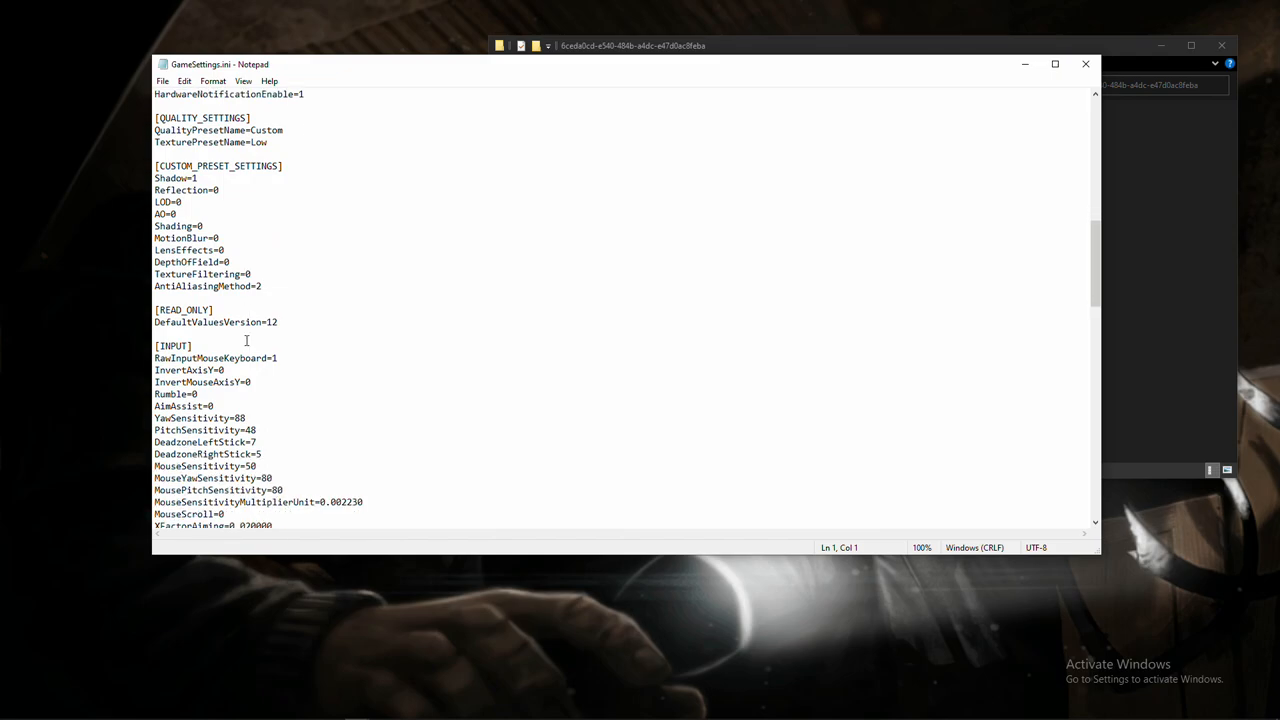
pyautogui.scroll(-3)
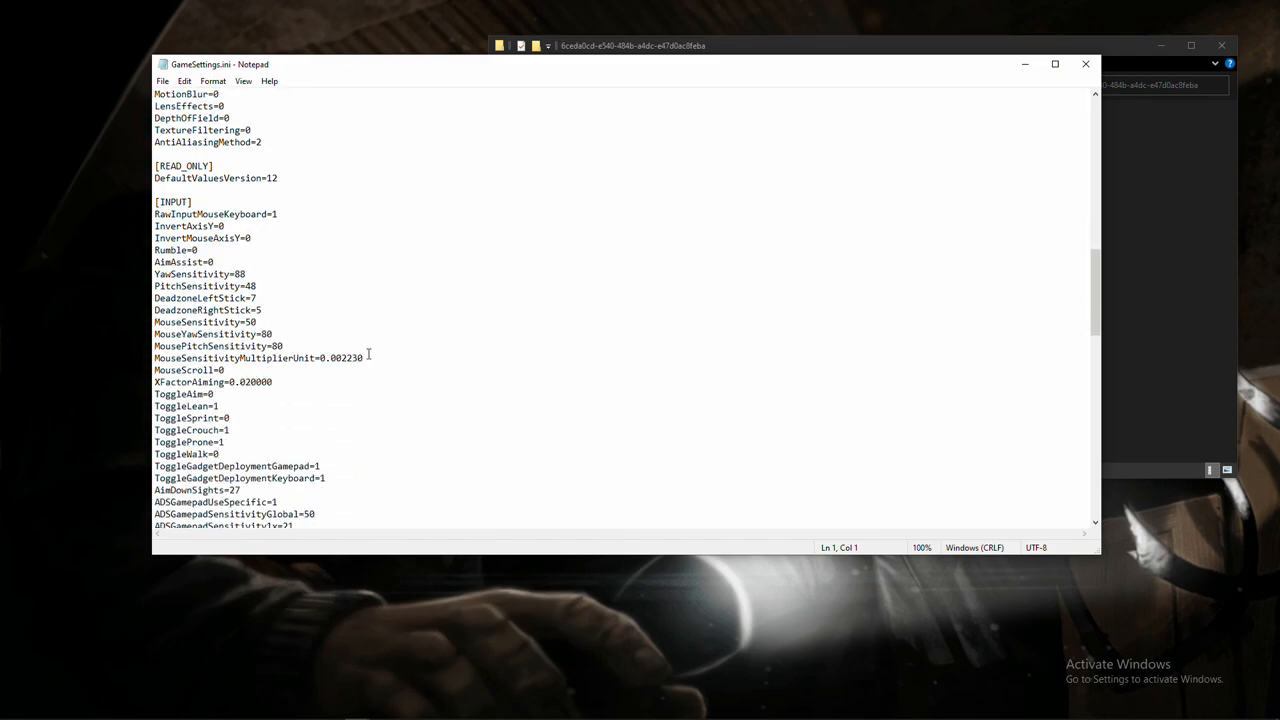
# Replace the MouseSensitivityMultiplierUnit value with 0.002230
pyautogui.doubleClick(342, 358)
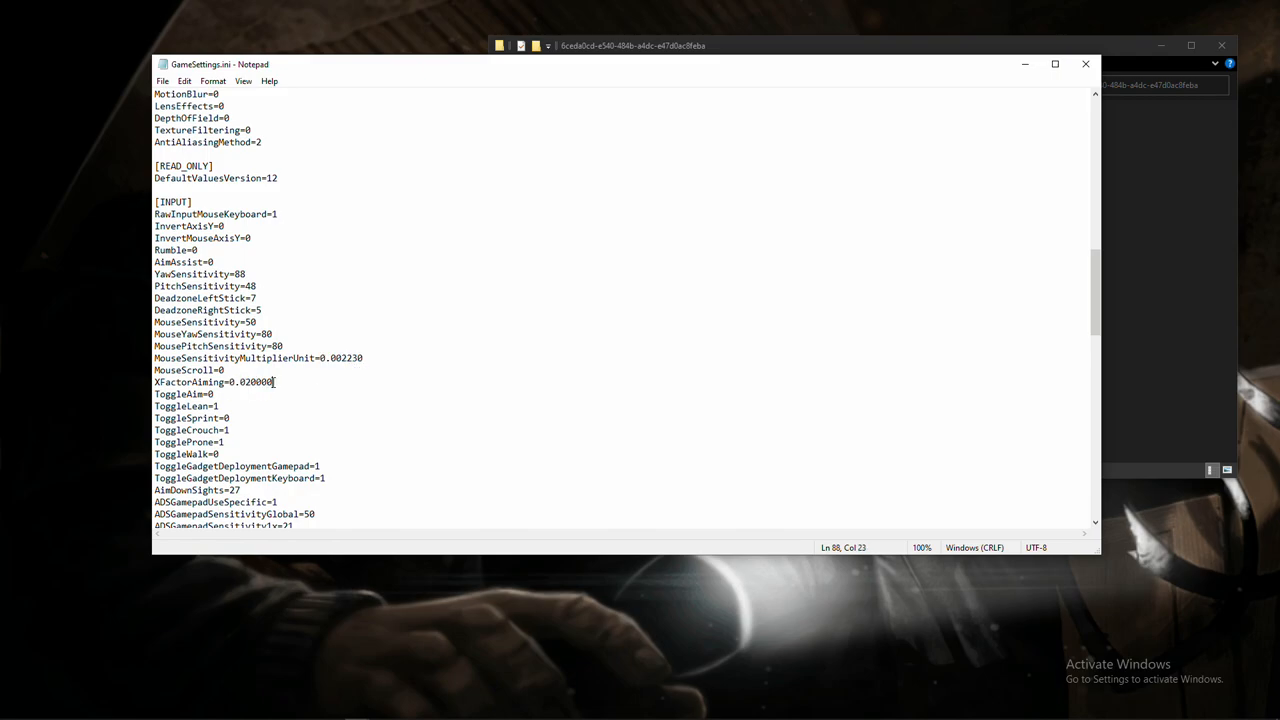
pyautogui.doubleClick(344, 358)
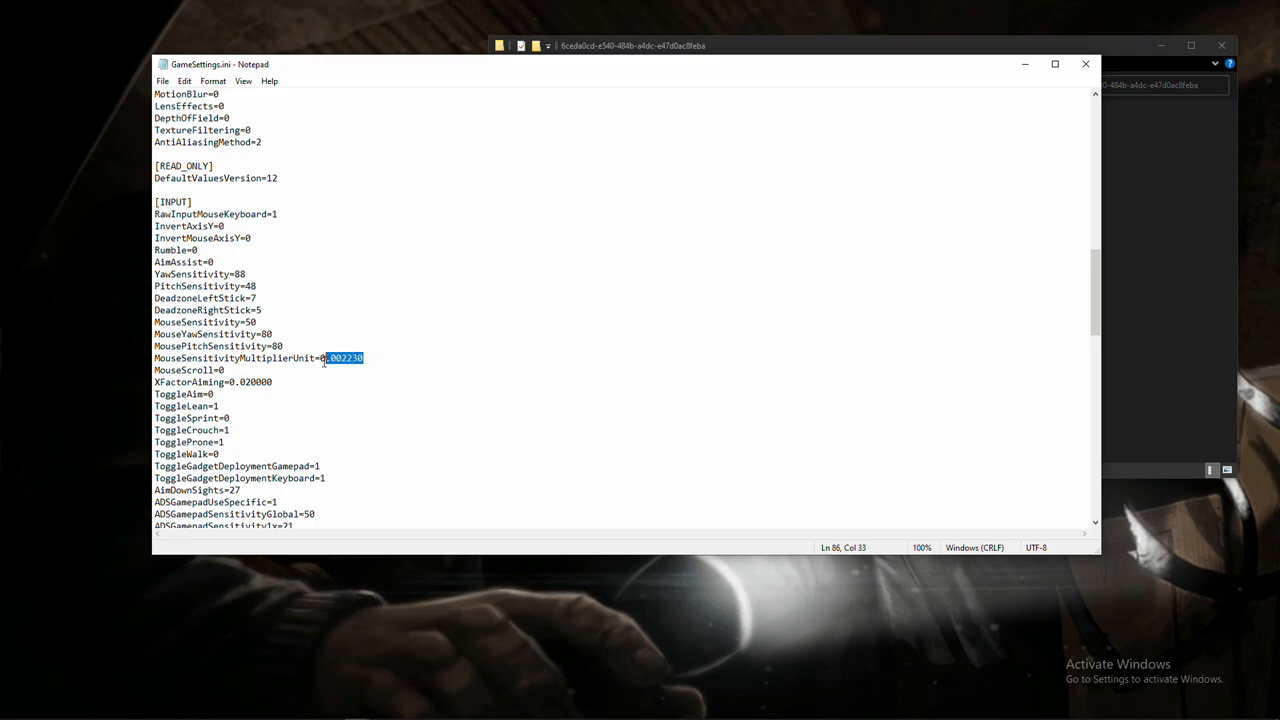
pyautogui.press('Delete')
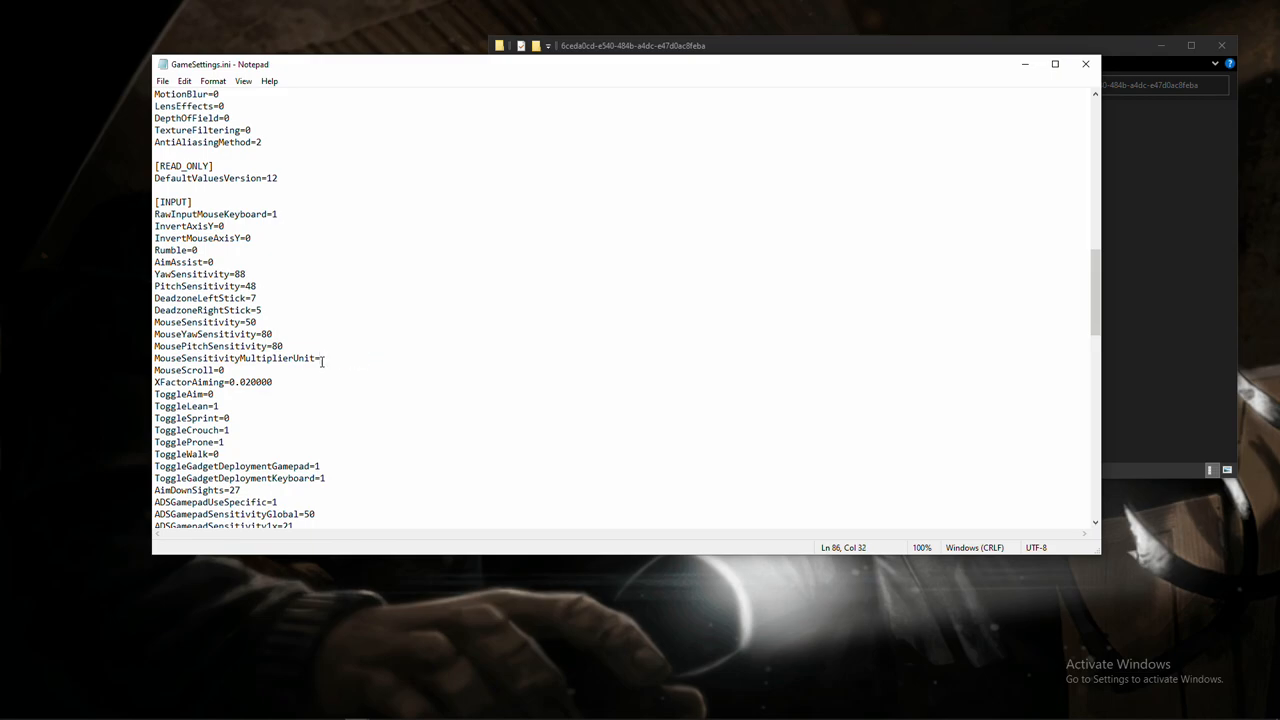
pyautogui.write('0.0022')
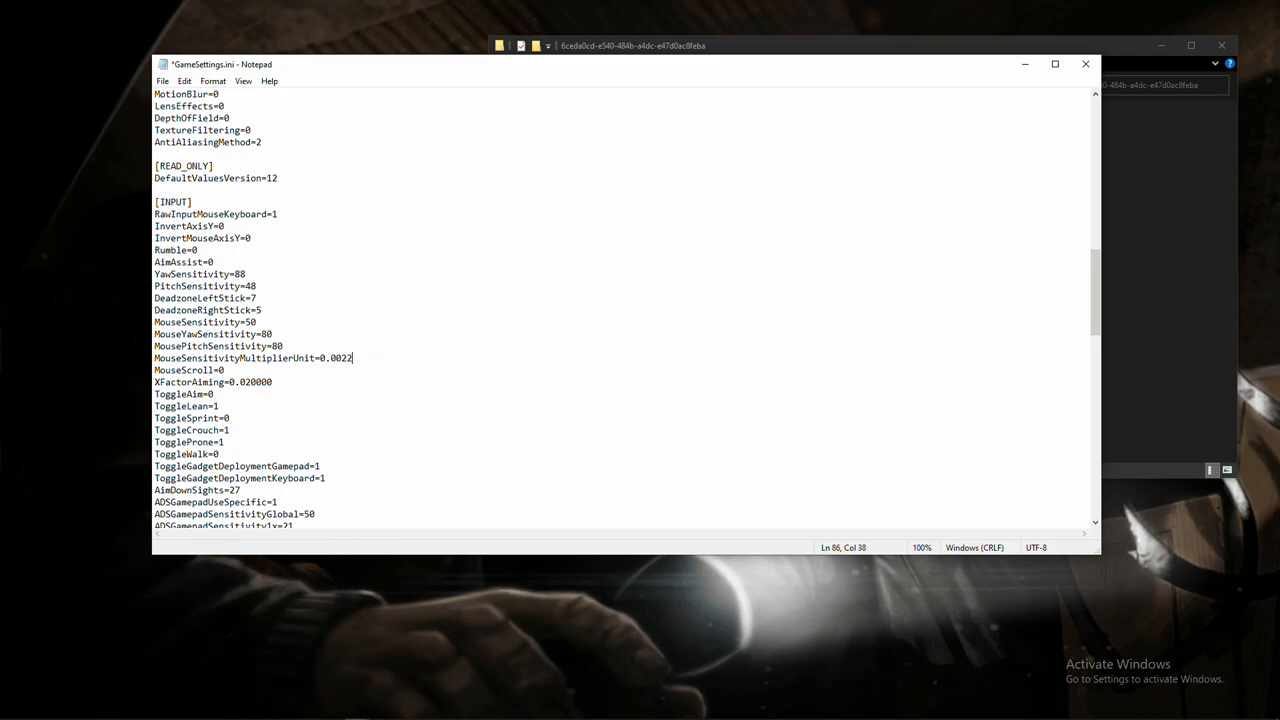
pyautogui.write('30')
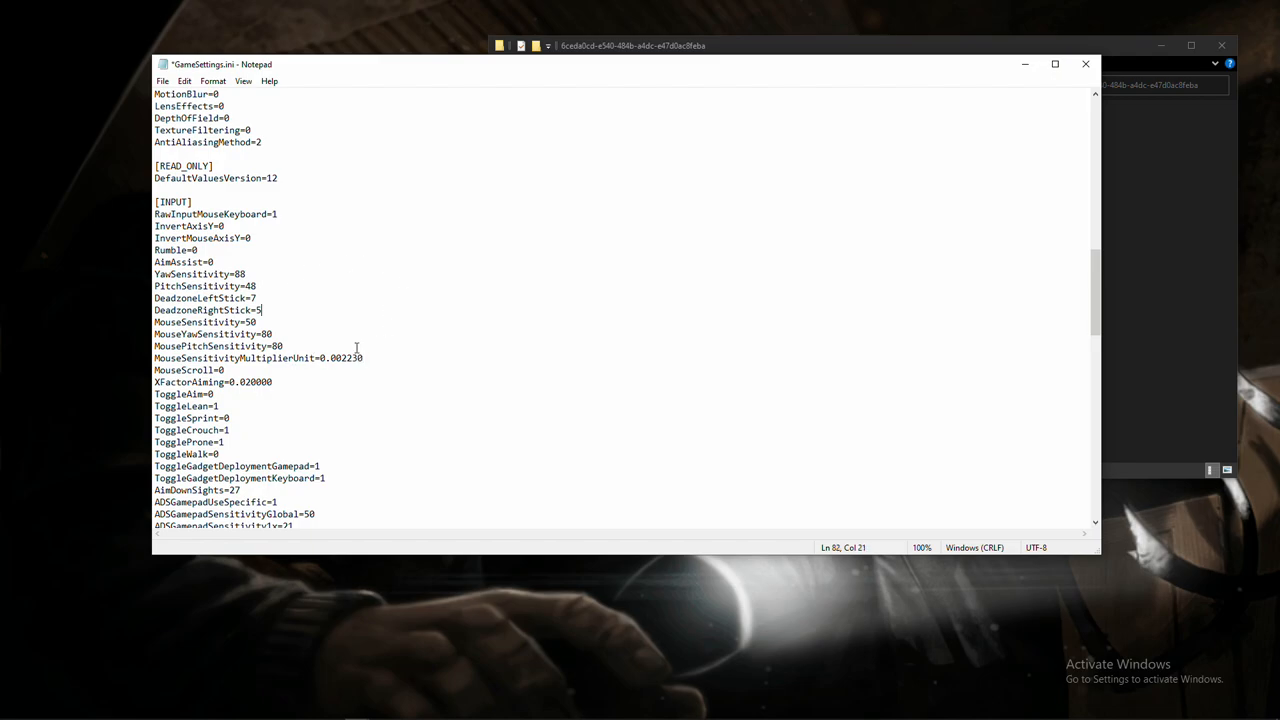
# Close GameSettings.ini and choose Save at the unsaved-changes prompt
pyautogui.click(1085, 64)
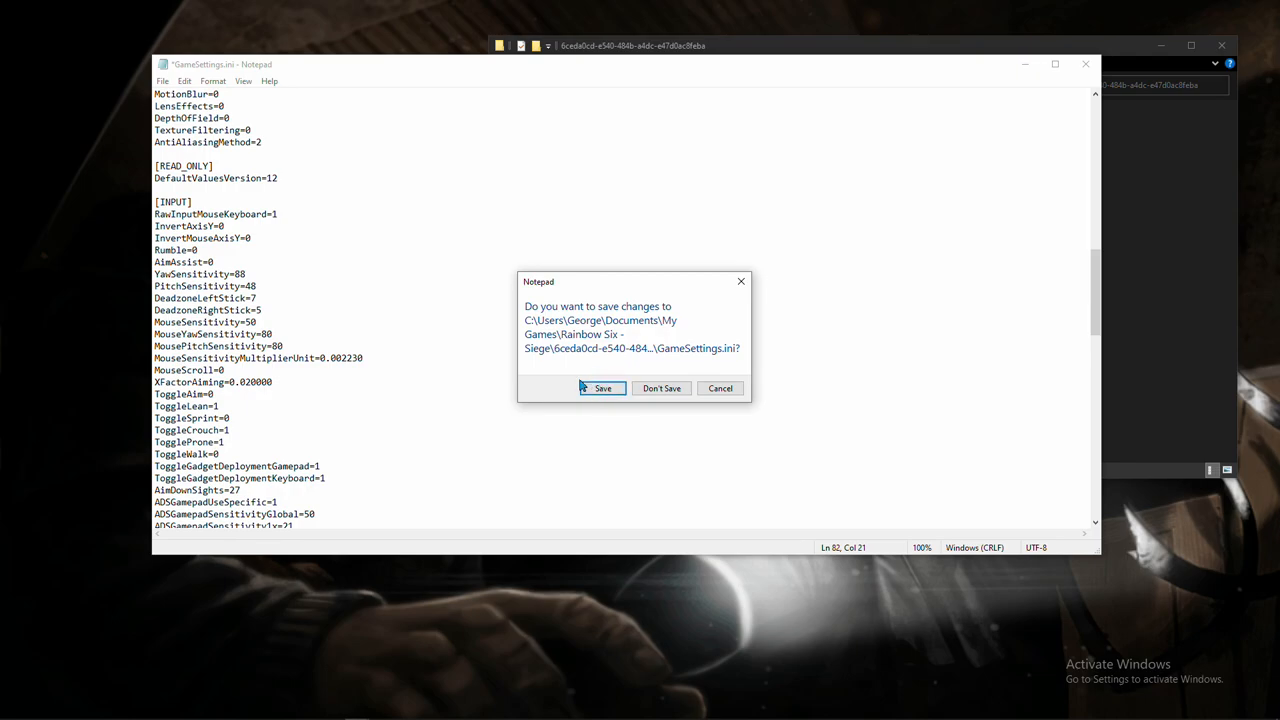
pyautogui.moveTo(642, 387)
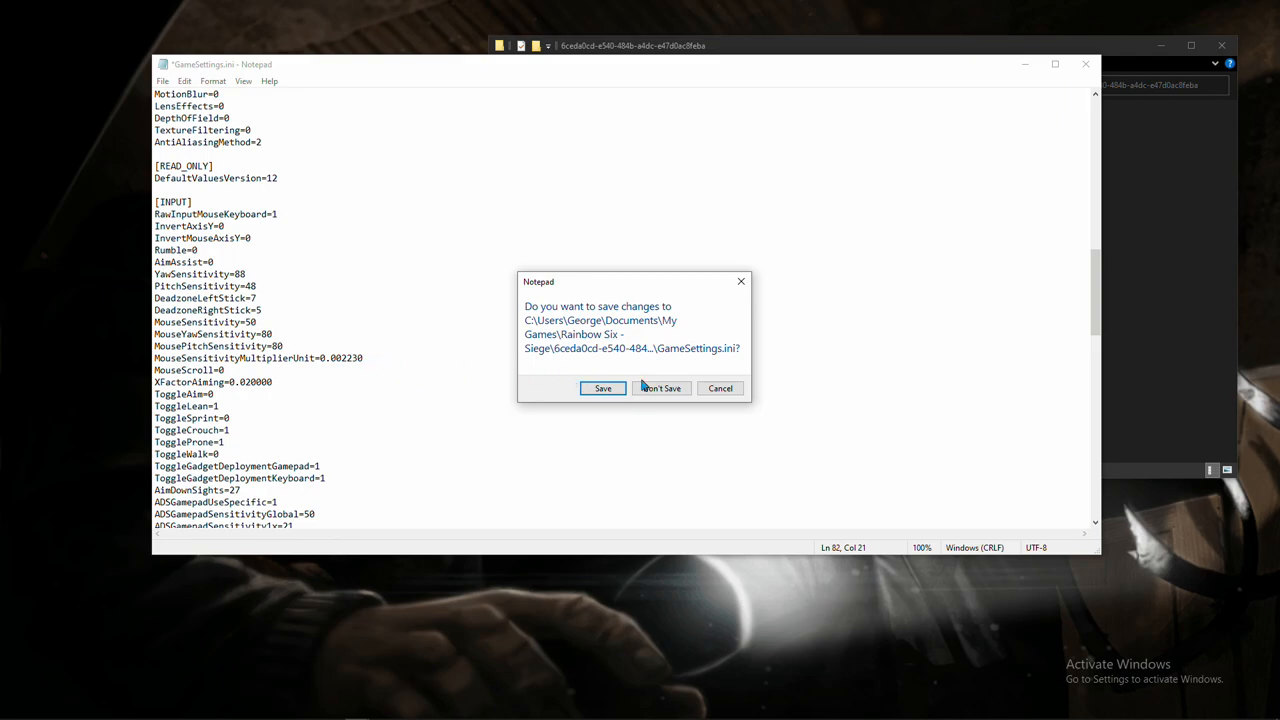
pyautogui.moveTo(540, 392)
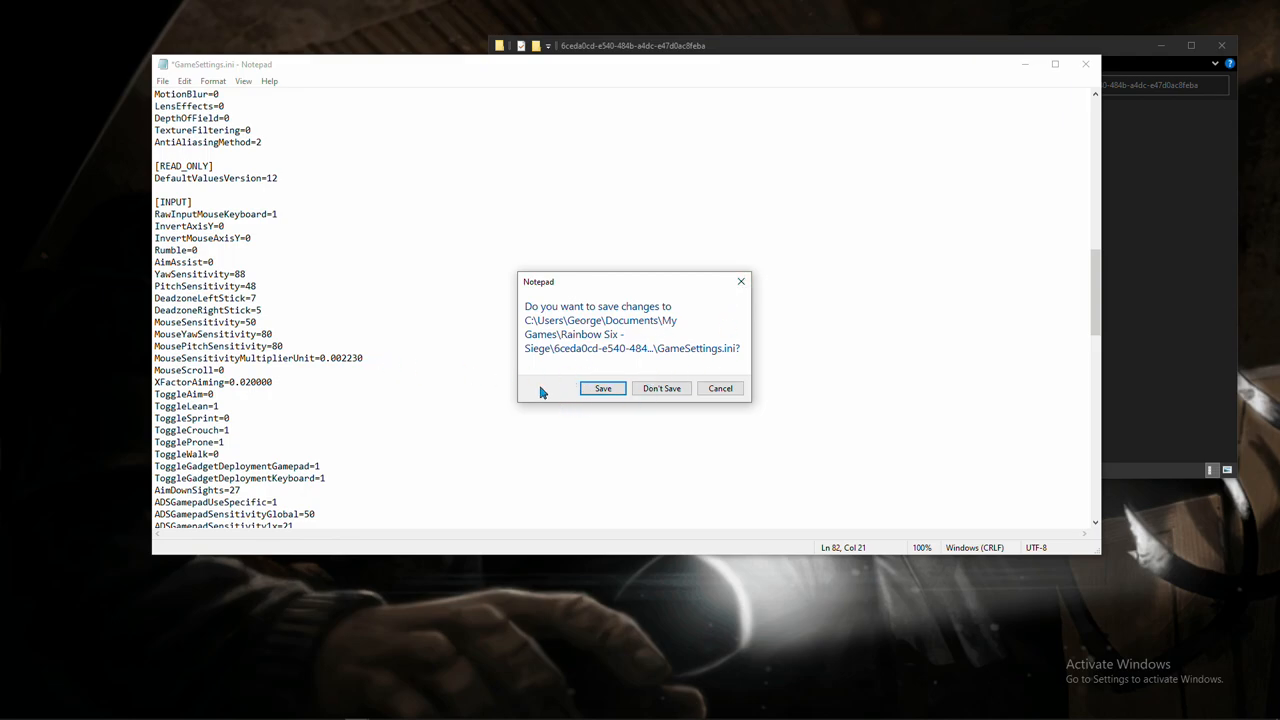
pyautogui.moveTo(555, 372)
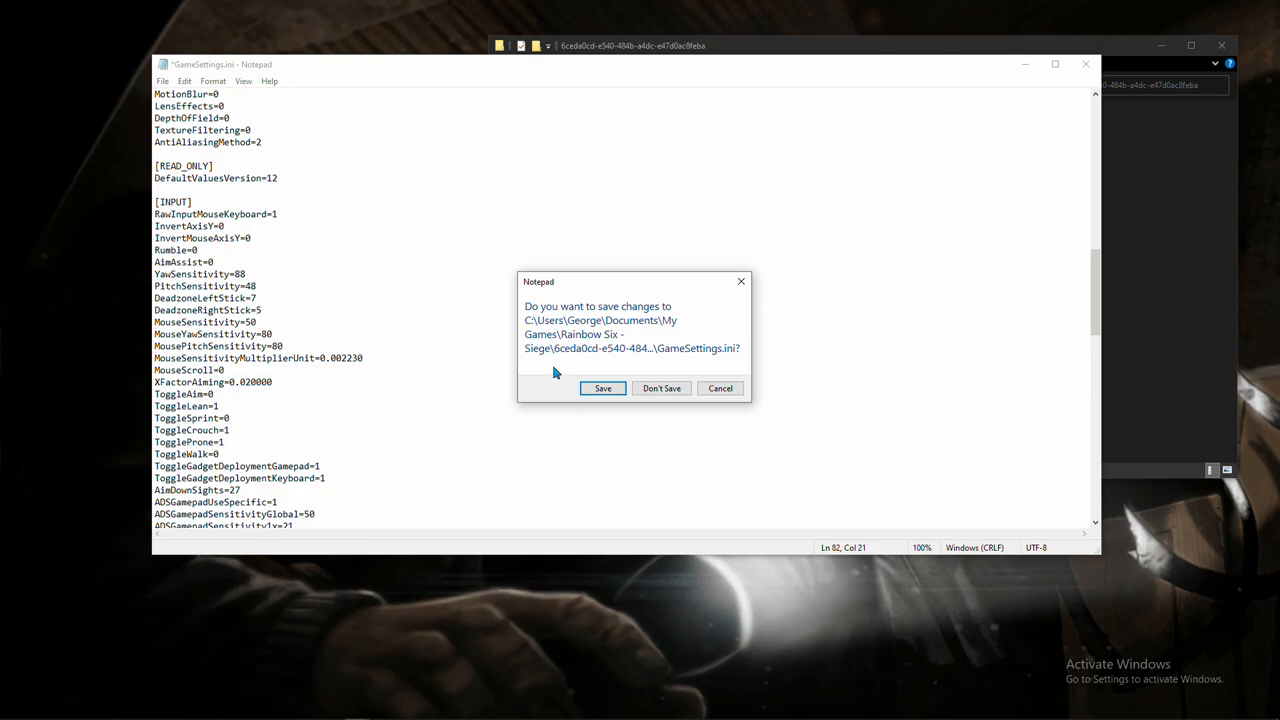
pyautogui.moveTo(534, 377)
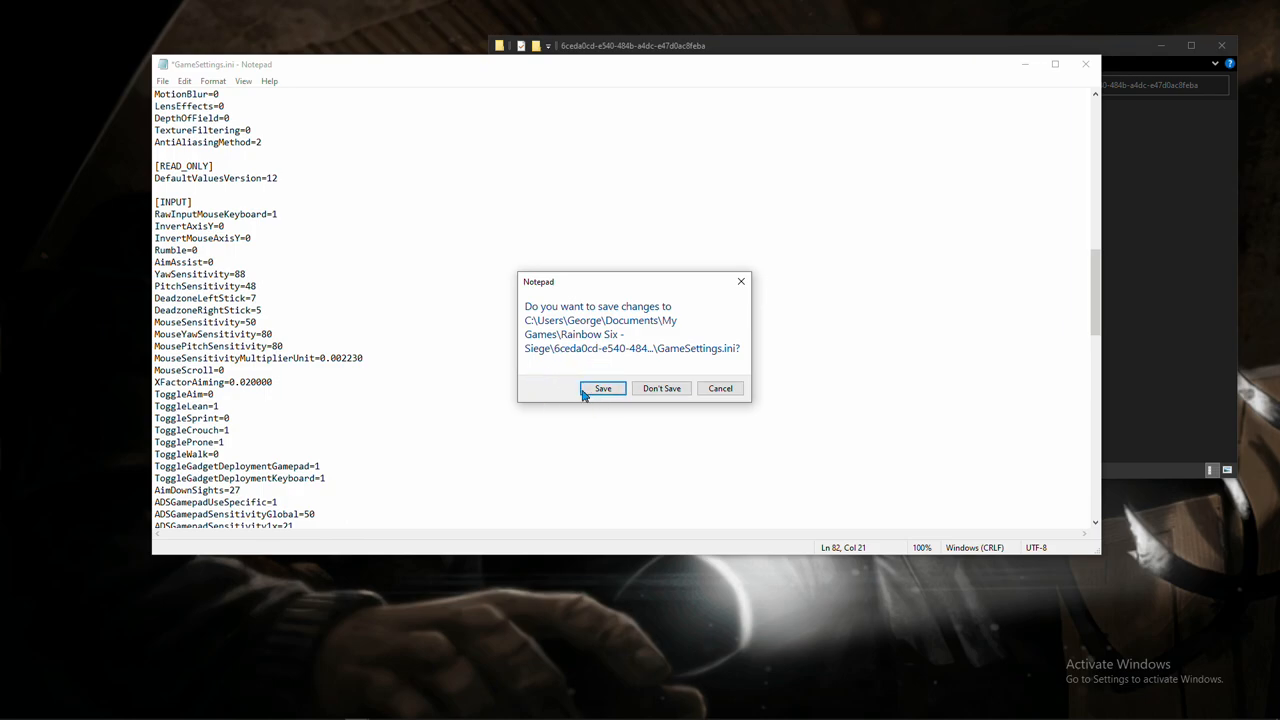
pyautogui.click(602, 388)
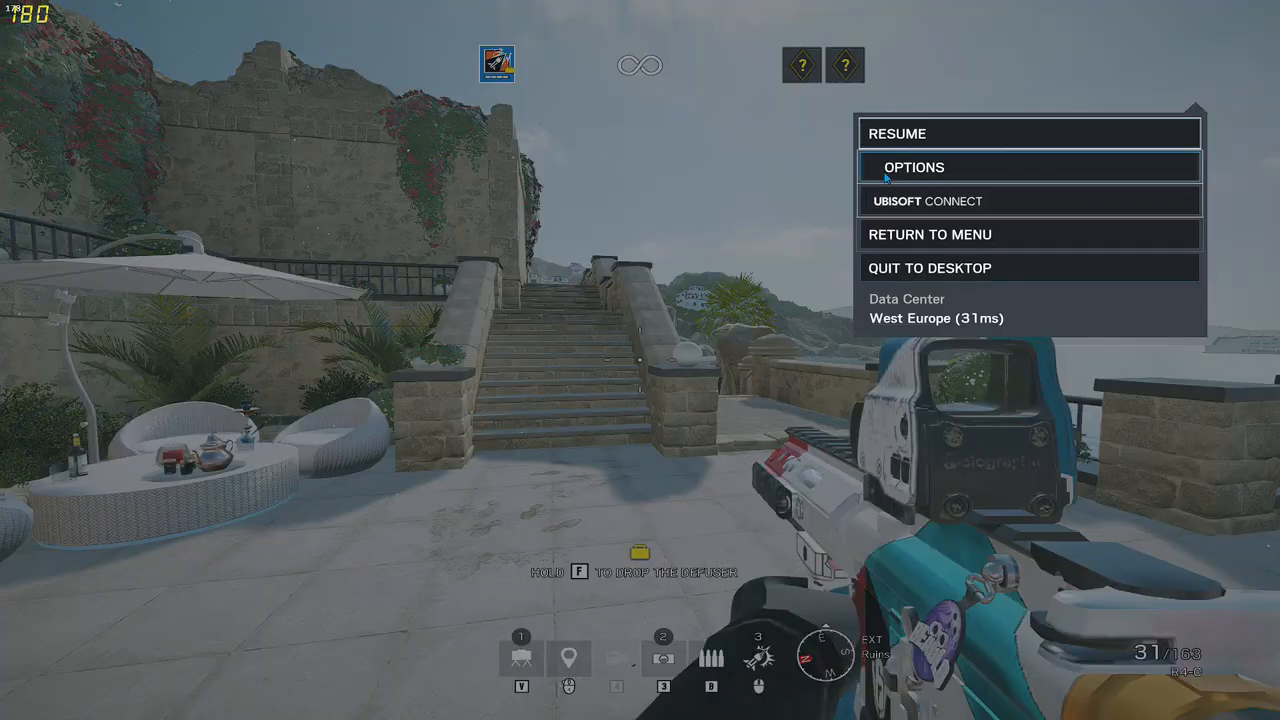
# Open Options from the pause menu to show the Controls tab's mouse sensitivity
pyautogui.click(914, 167)
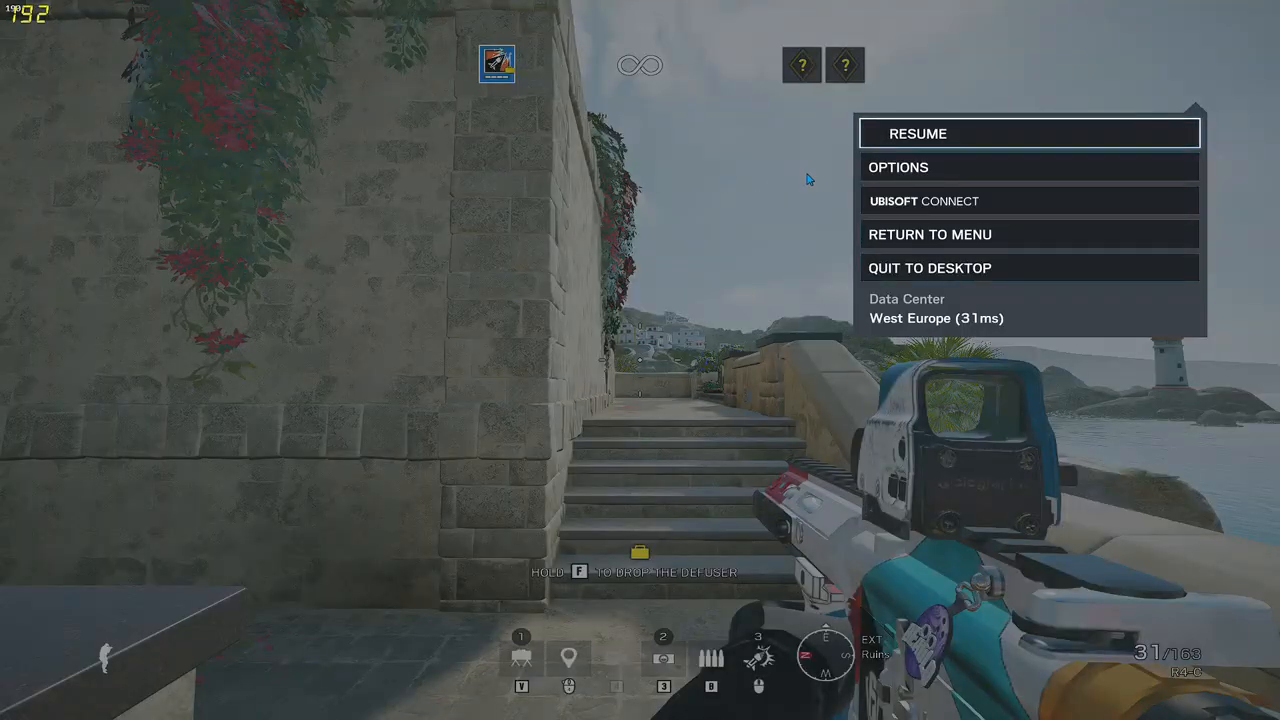
pyautogui.click(898, 167)
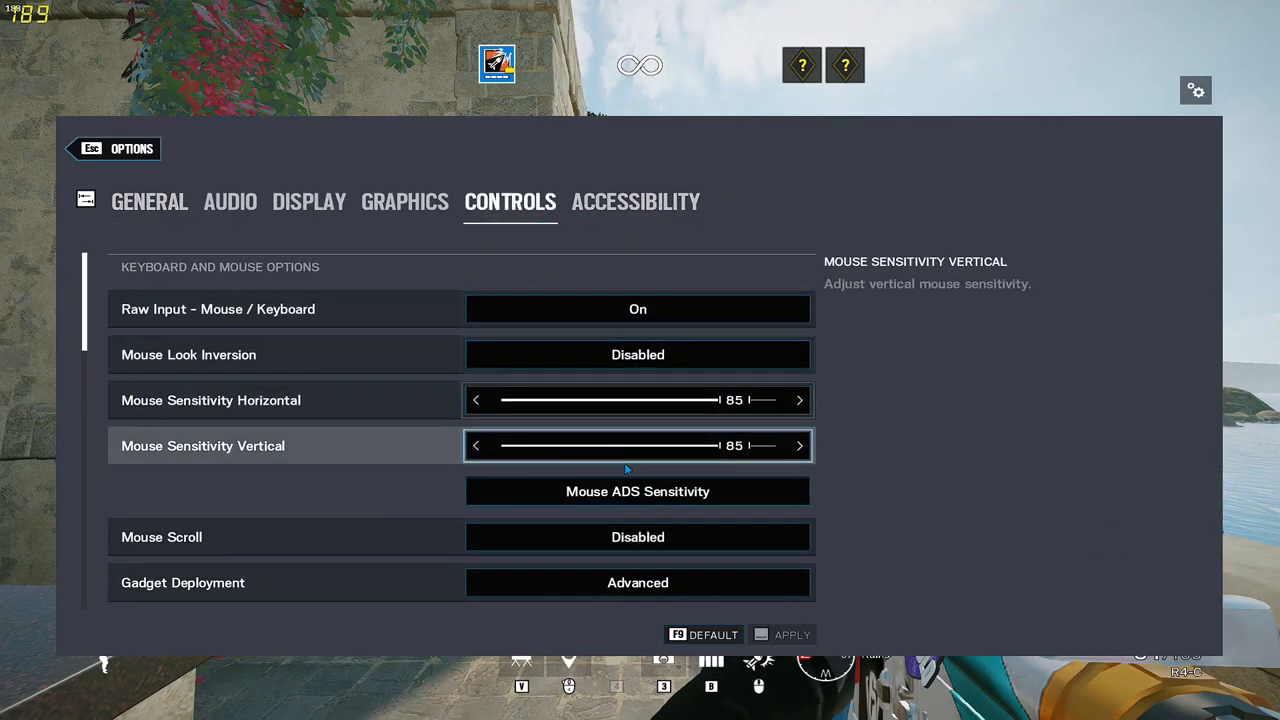